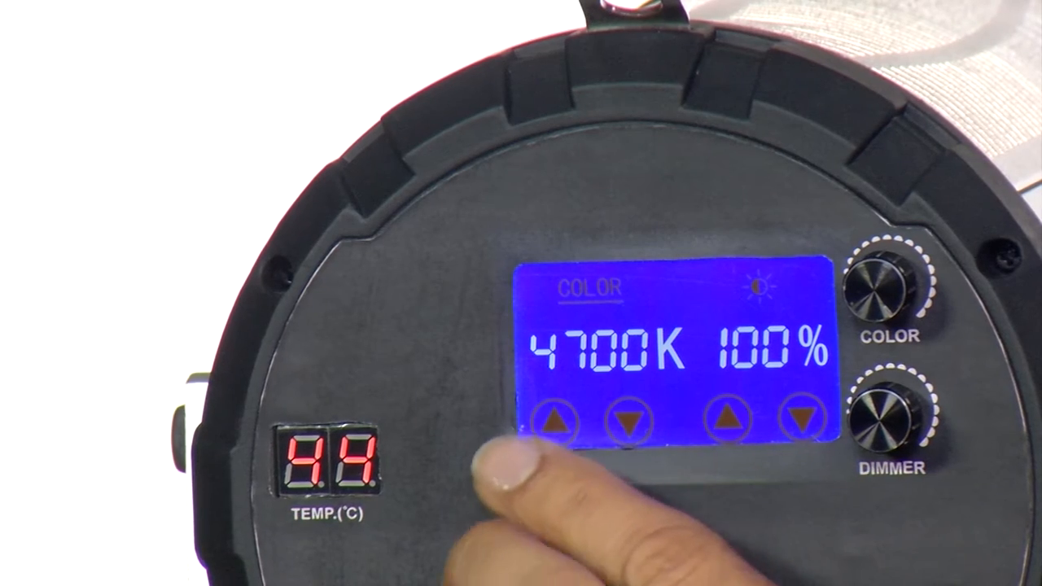
Drag the COLOR dial clockwise to 8000K, brightness still at 100%
left_click_drag(883, 293, 896, 302)
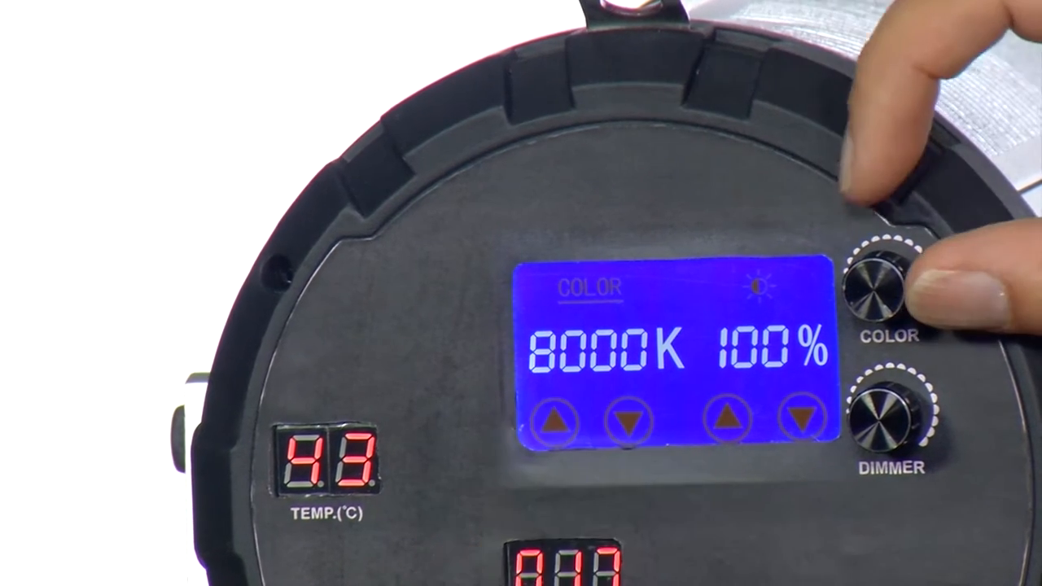